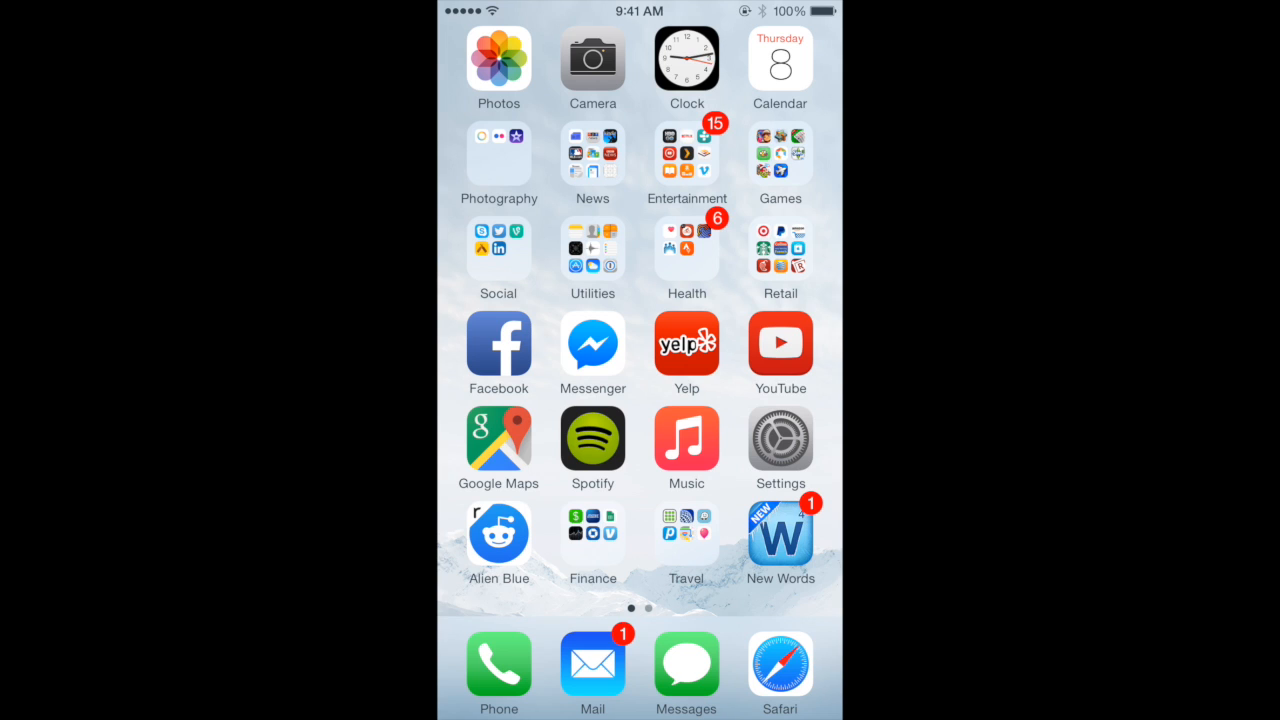
- Navigate Settings > General > Accessibility to reach the Zoom settings
{"action": "left_click", "coordinate": [780, 438]}
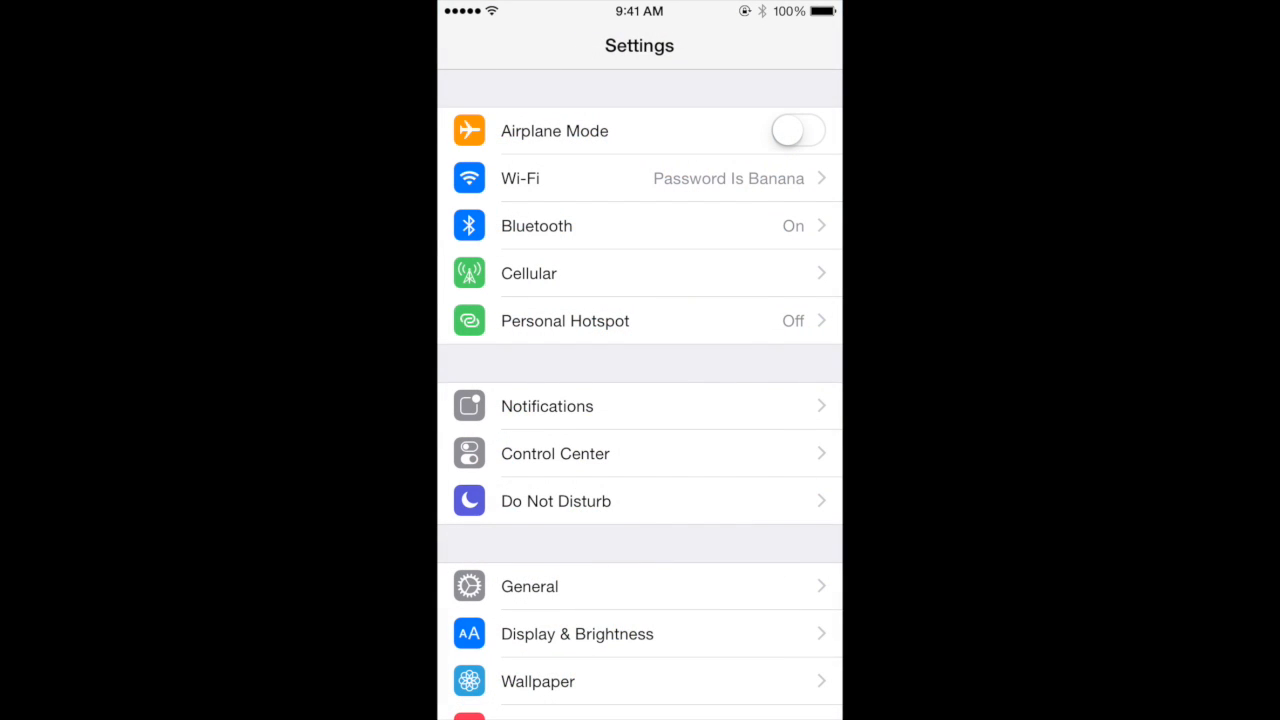
{"action": "left_click", "coordinate": [528, 586]}
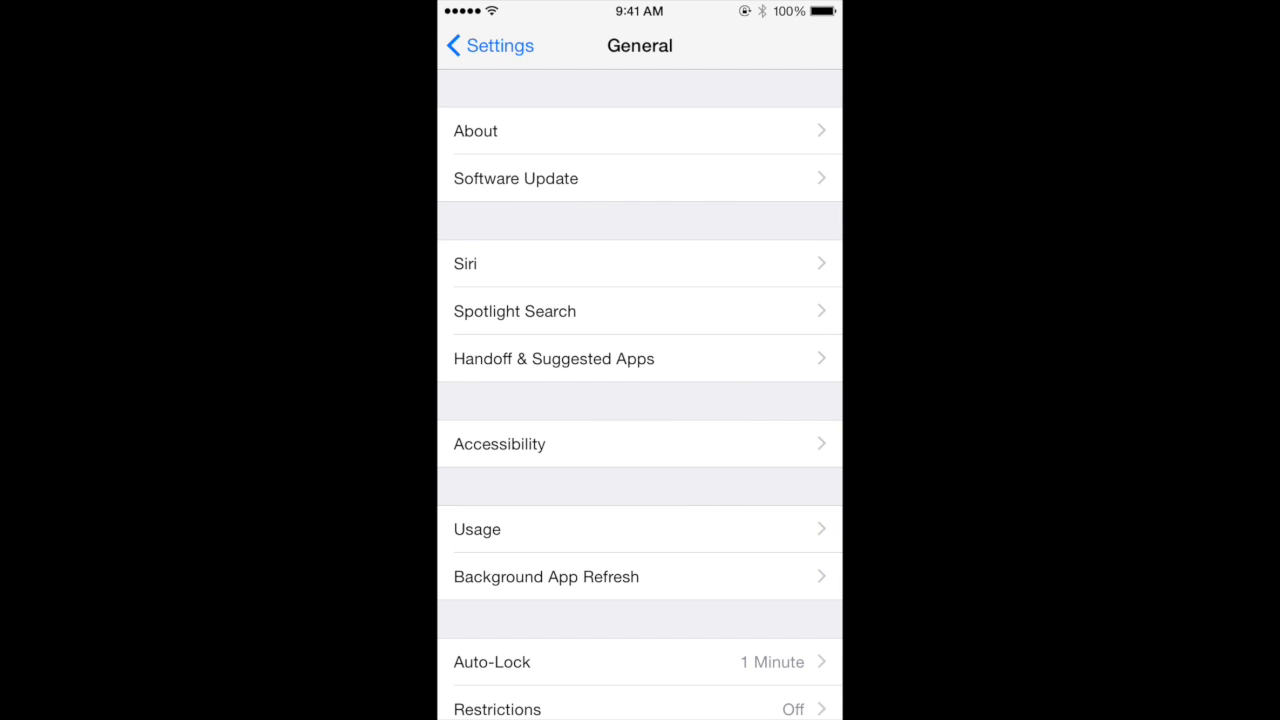
{"action": "left_click", "coordinate": [500, 444]}
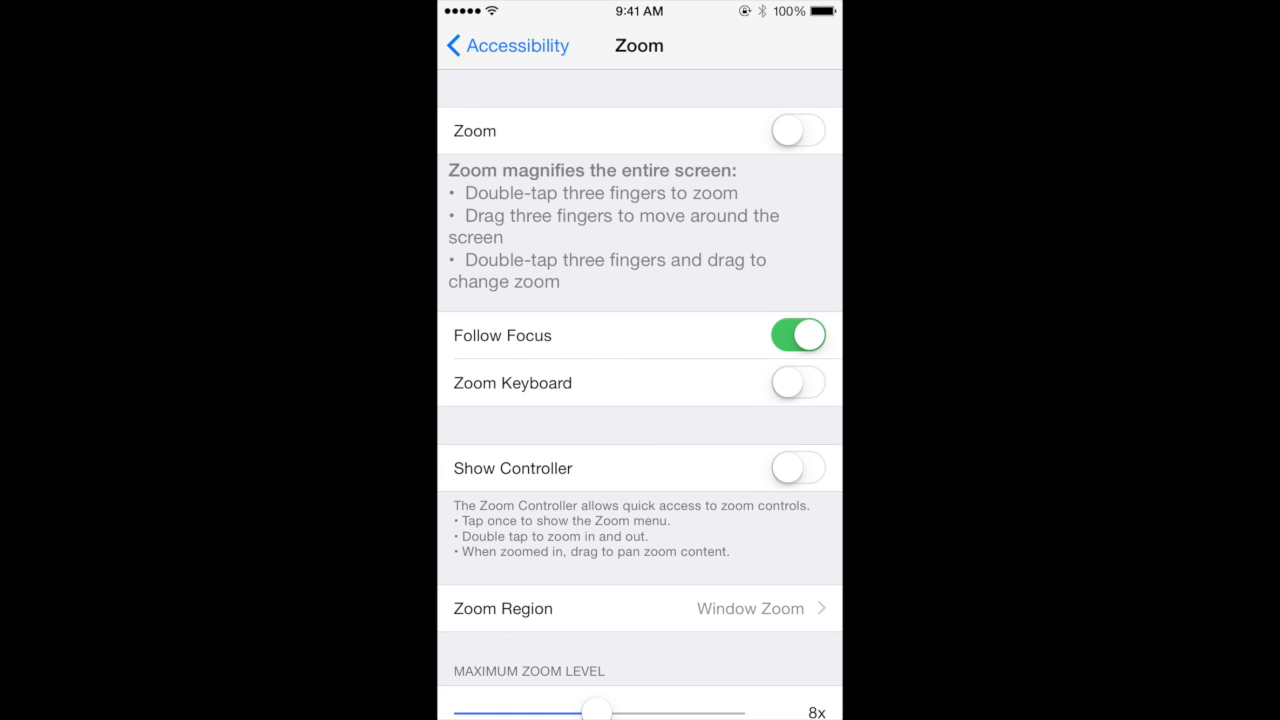
- Switch Zoom on and enable Show Controller so the on-screen controller appears
{"action": "left_click", "coordinate": [796, 130]}
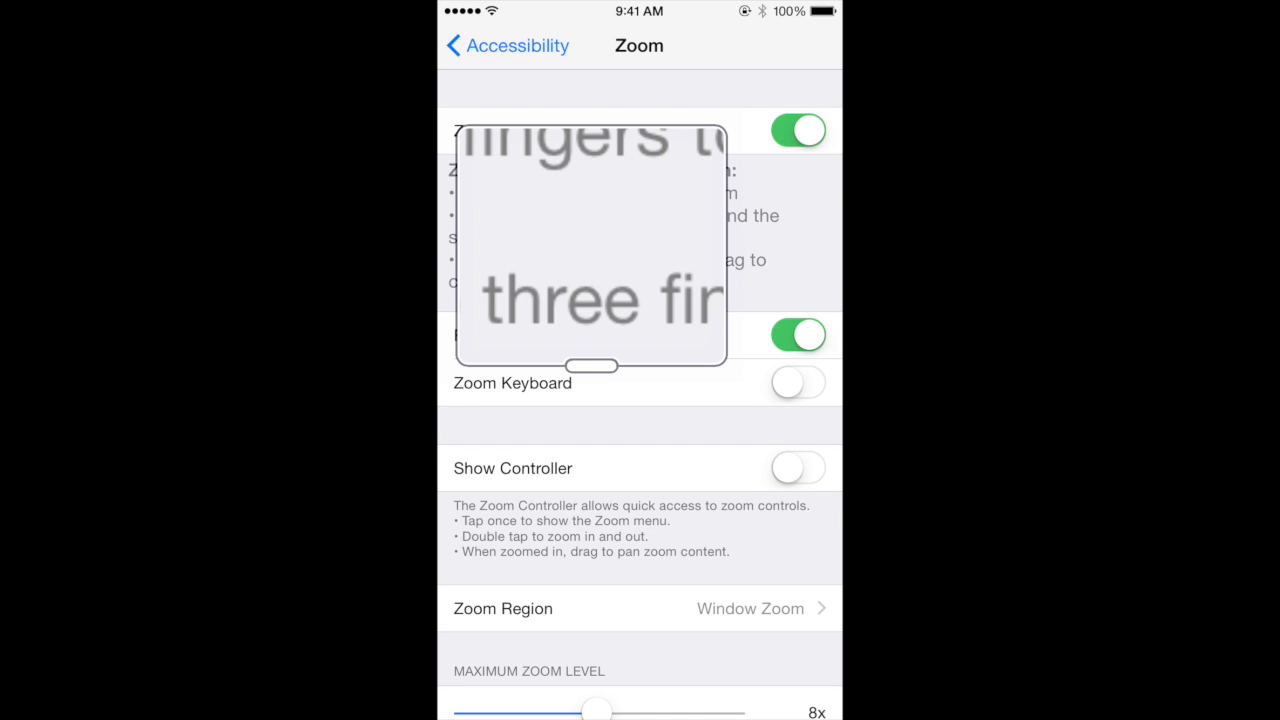
{"action": "left_click", "coordinate": [796, 468]}
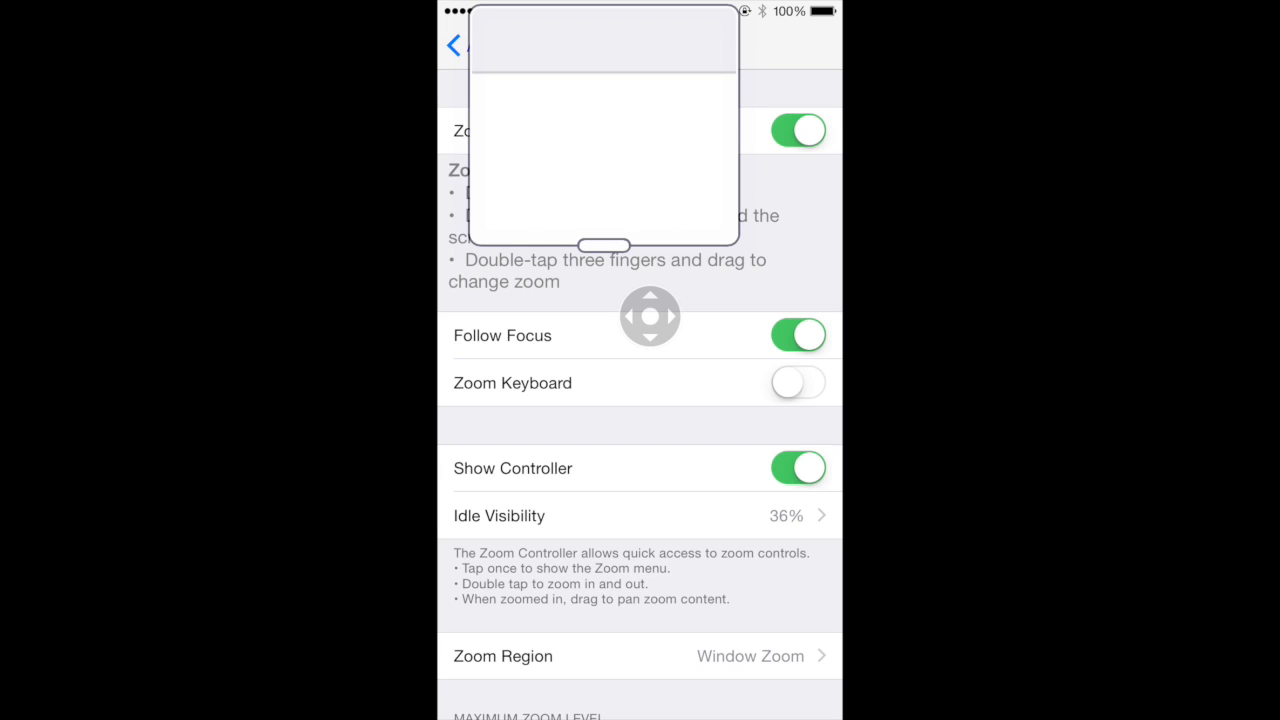
- From the zoom controller menu, drag the zoom level down to its minimum
{"action": "left_click", "coordinate": [650, 316]}
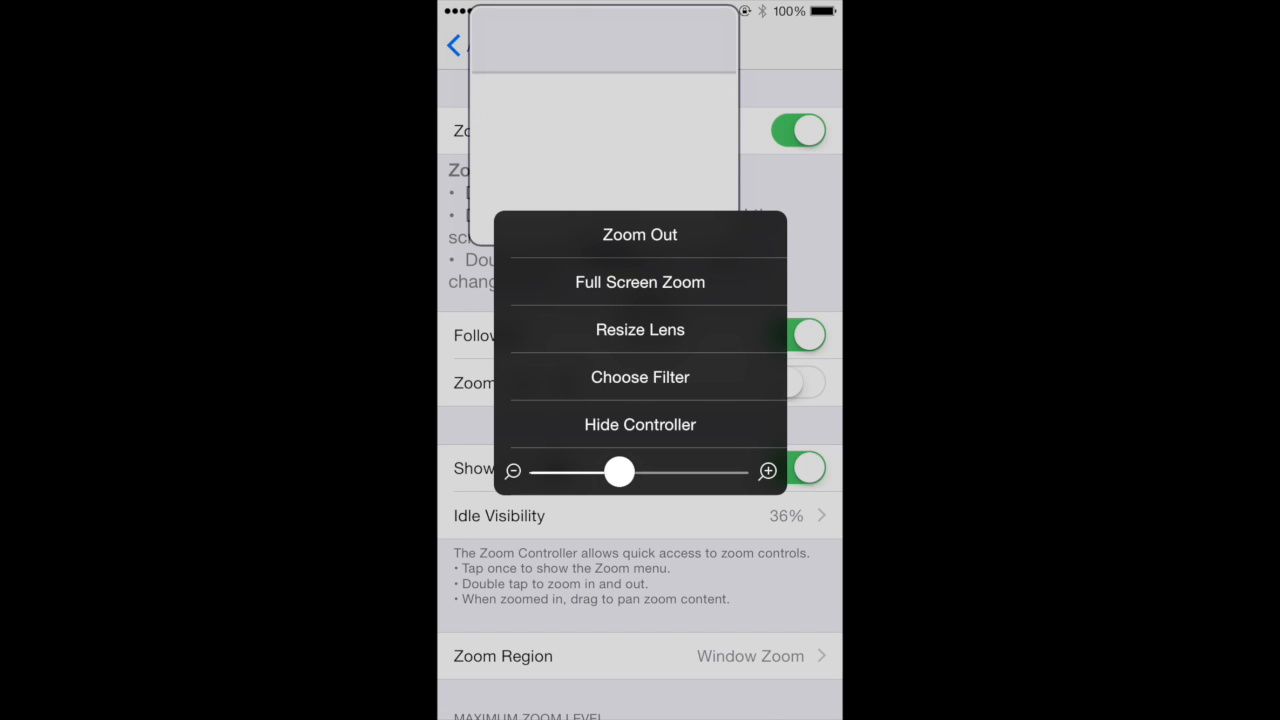
{"action": "left_click_drag", "start_coordinate": [618, 472], "coordinate": [610, 472]}
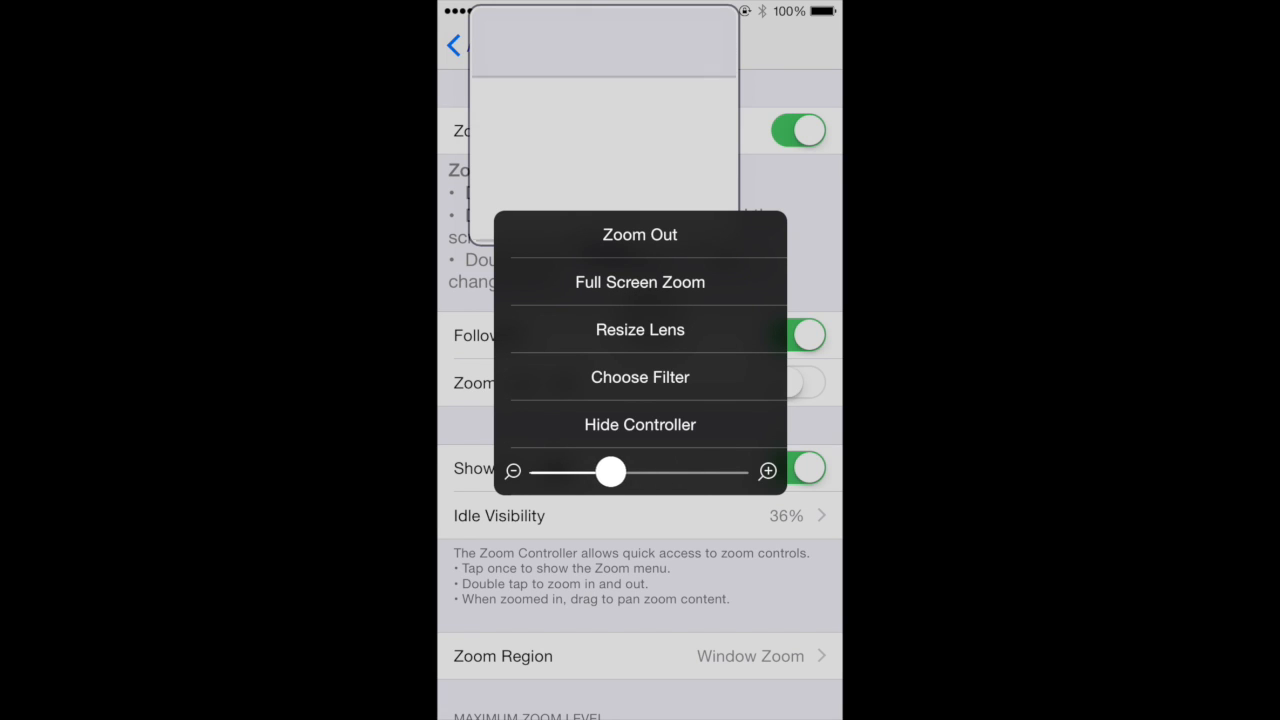
{"action": "left_click_drag", "start_coordinate": [610, 472], "coordinate": [544, 472]}
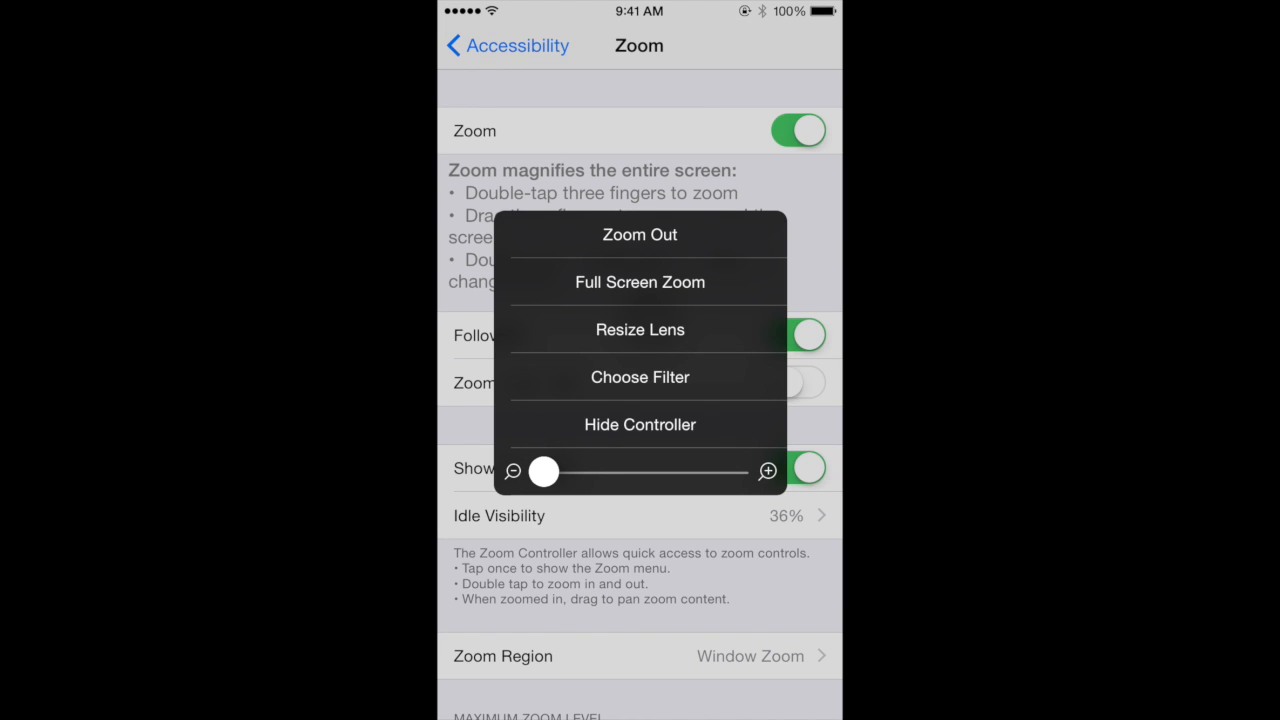
- Apply the Low Light filter and set the Zoom Region to Full Screen Zoom
{"action": "left_click", "coordinate": [640, 376]}
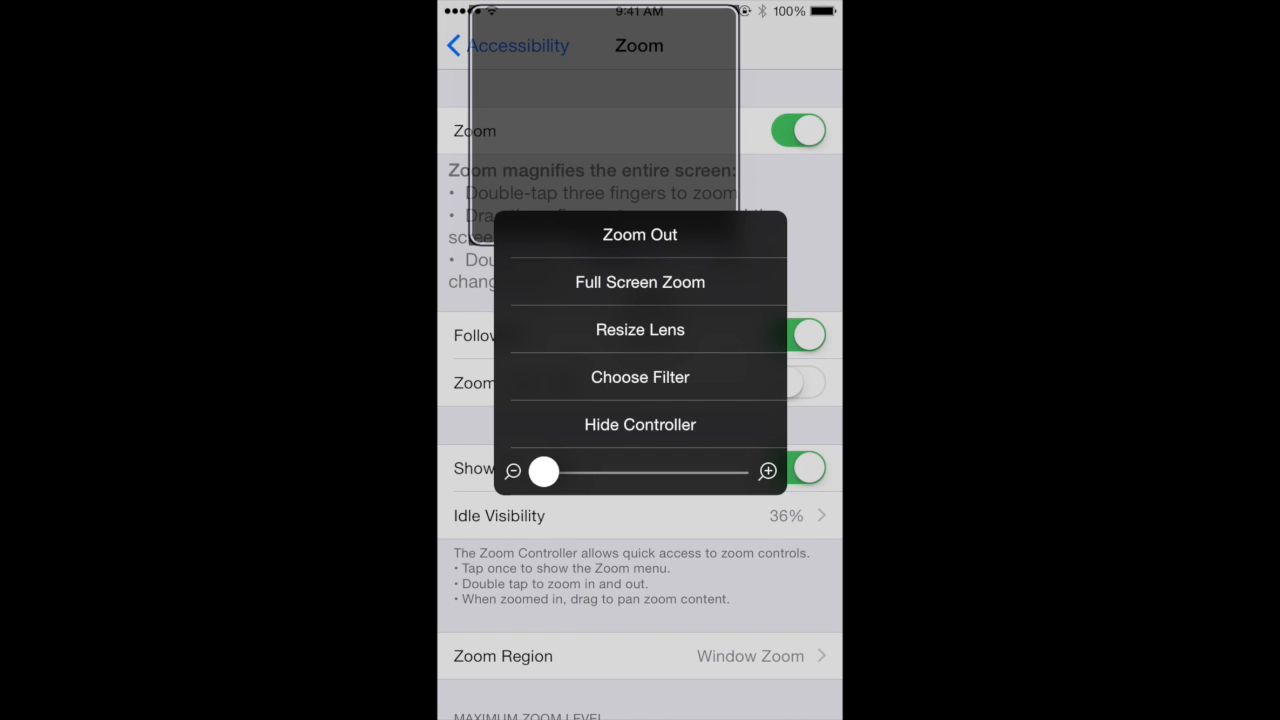
{"action": "left_click", "coordinate": [640, 282]}
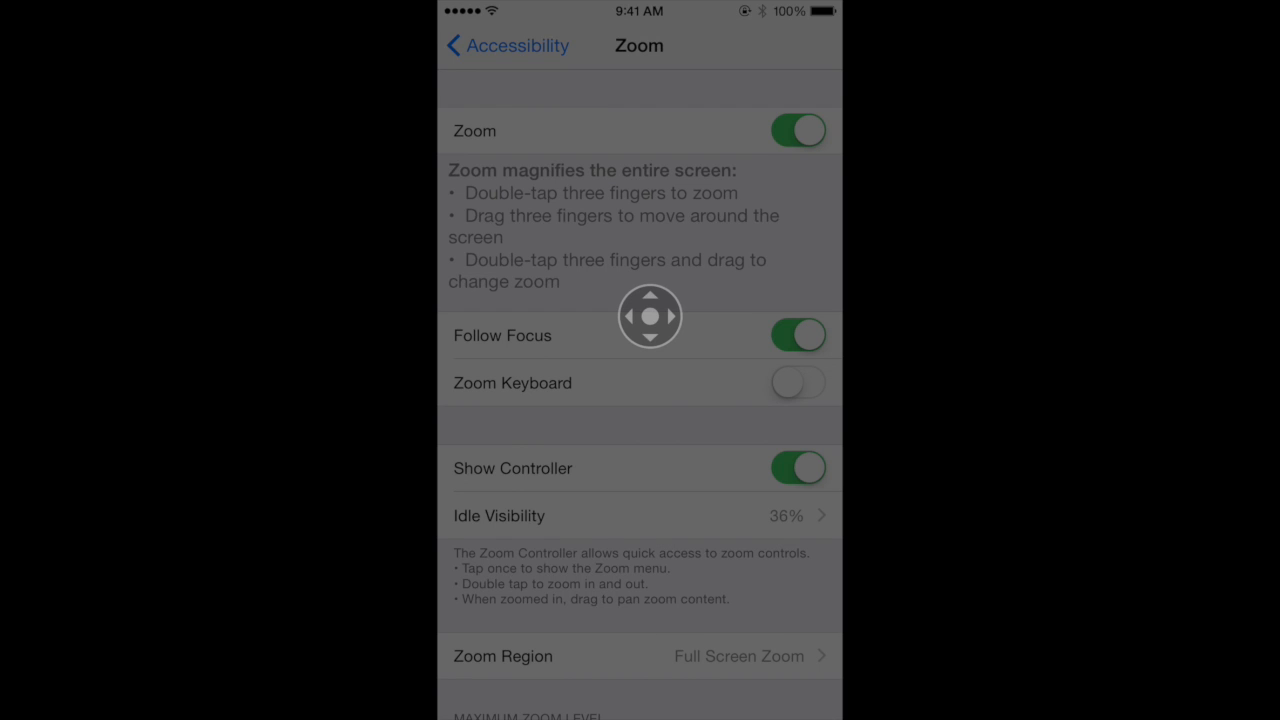
- Go back to the main Accessibility page with Accessibility Shortcut visible
{"action": "left_click", "coordinate": [796, 468]}
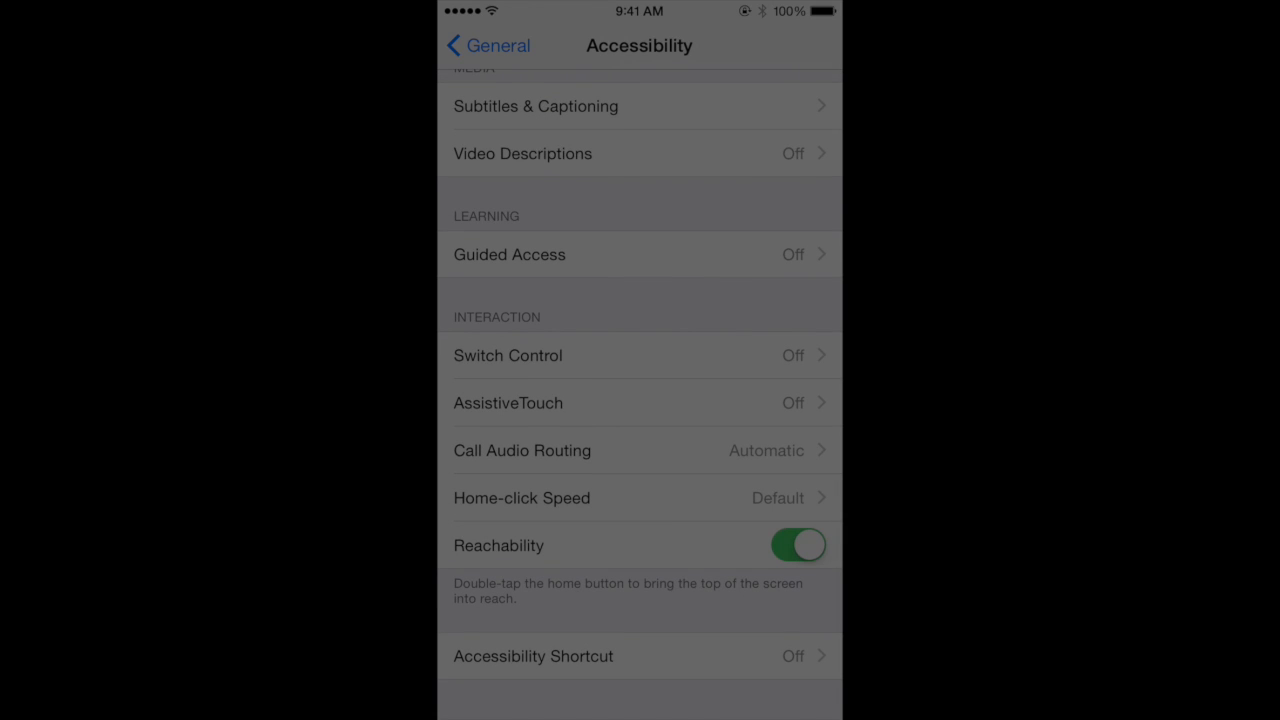
- Assign Zoom as the triple-click Home shortcut, then swipe up Control Center
{"action": "left_click", "coordinate": [532, 656]}
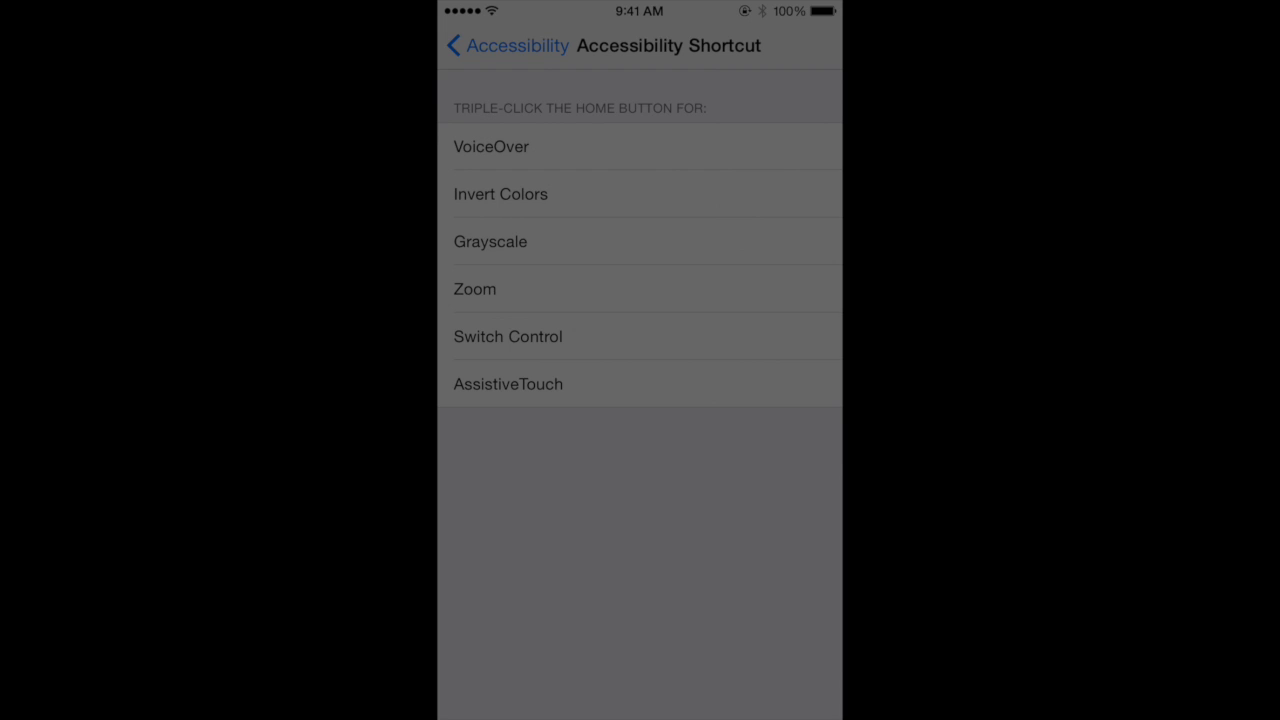
{"action": "left_click", "coordinate": [476, 288]}
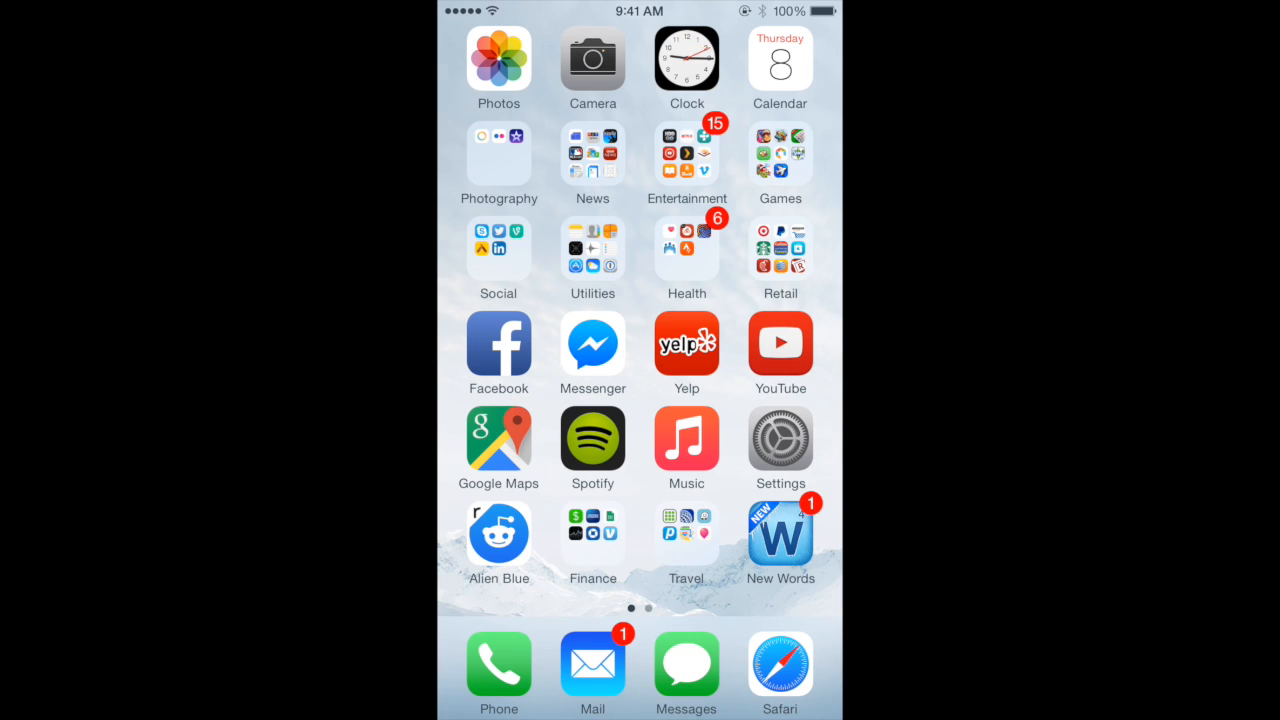
{"action": "left_click_drag", "start_coordinate": [640, 716], "coordinate": [640, 400]}
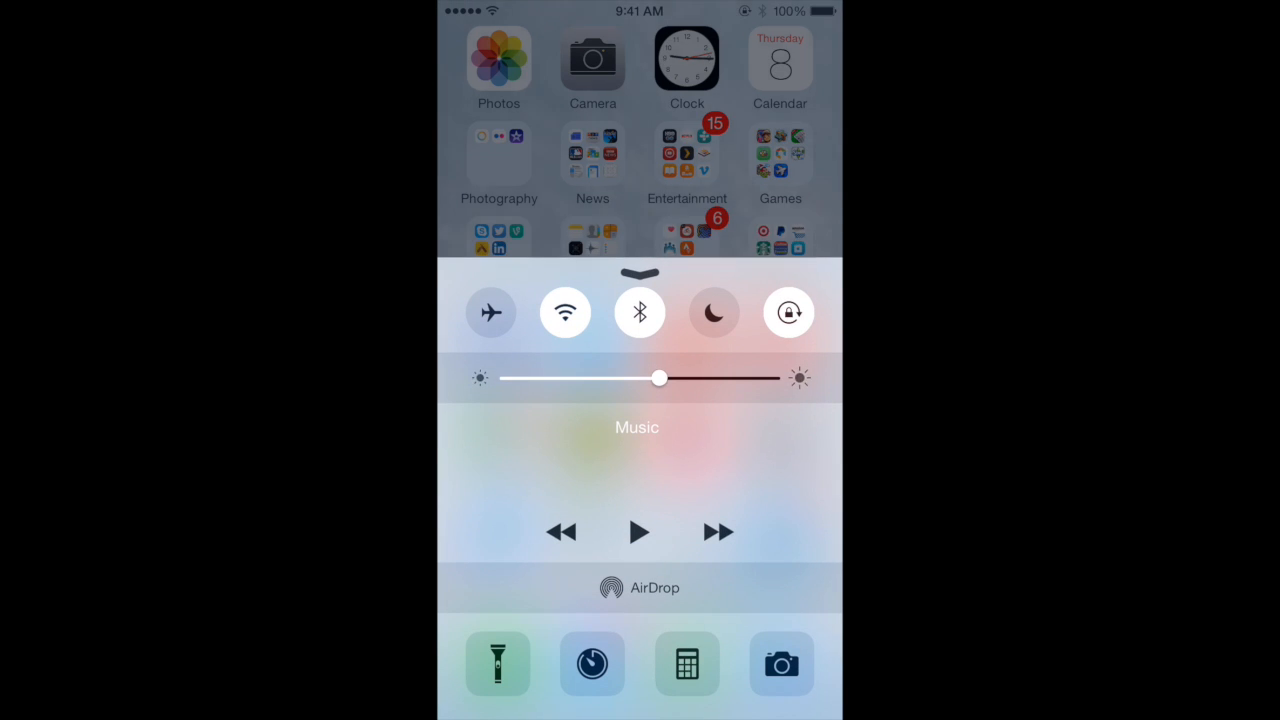